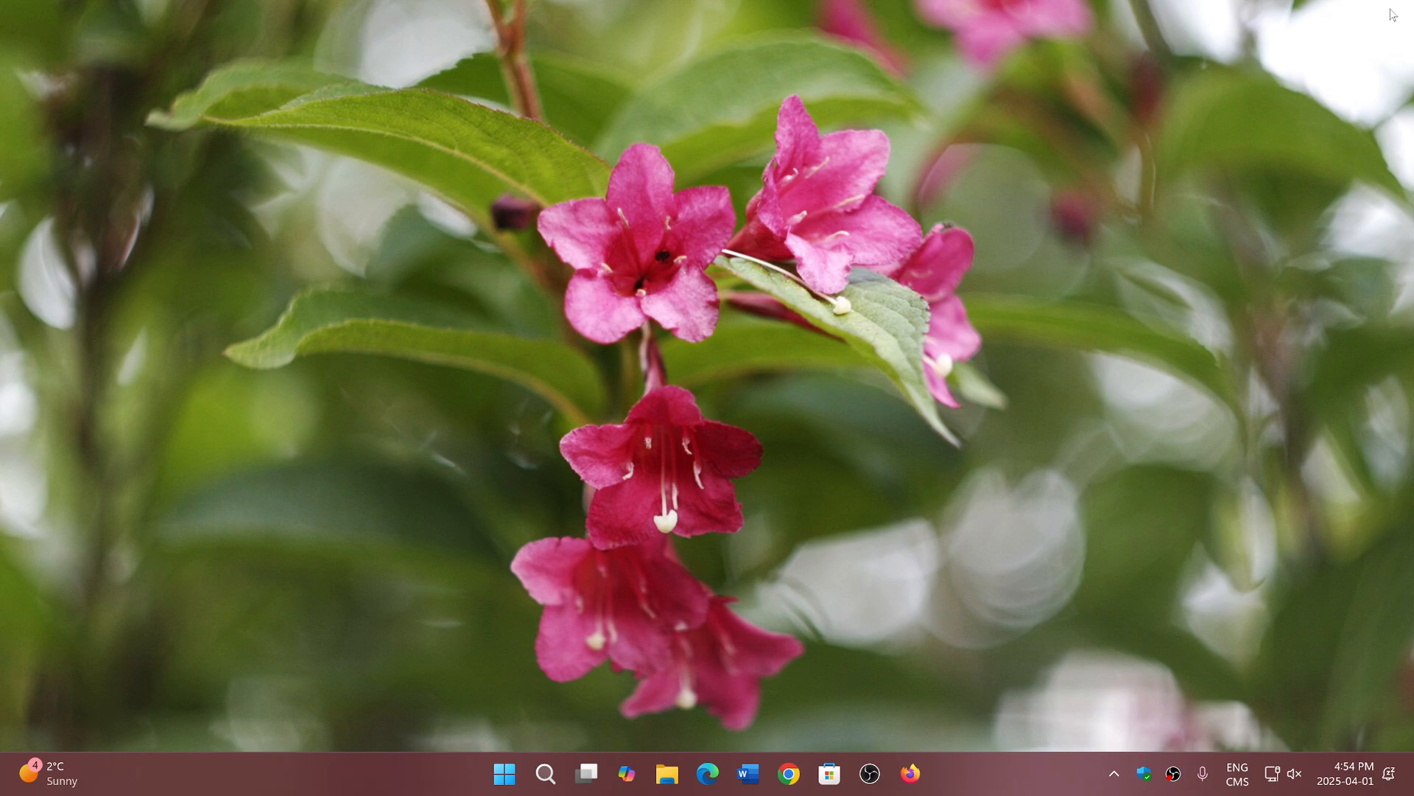
{"action": "mouse_move", "coordinate": [1131, 191]}
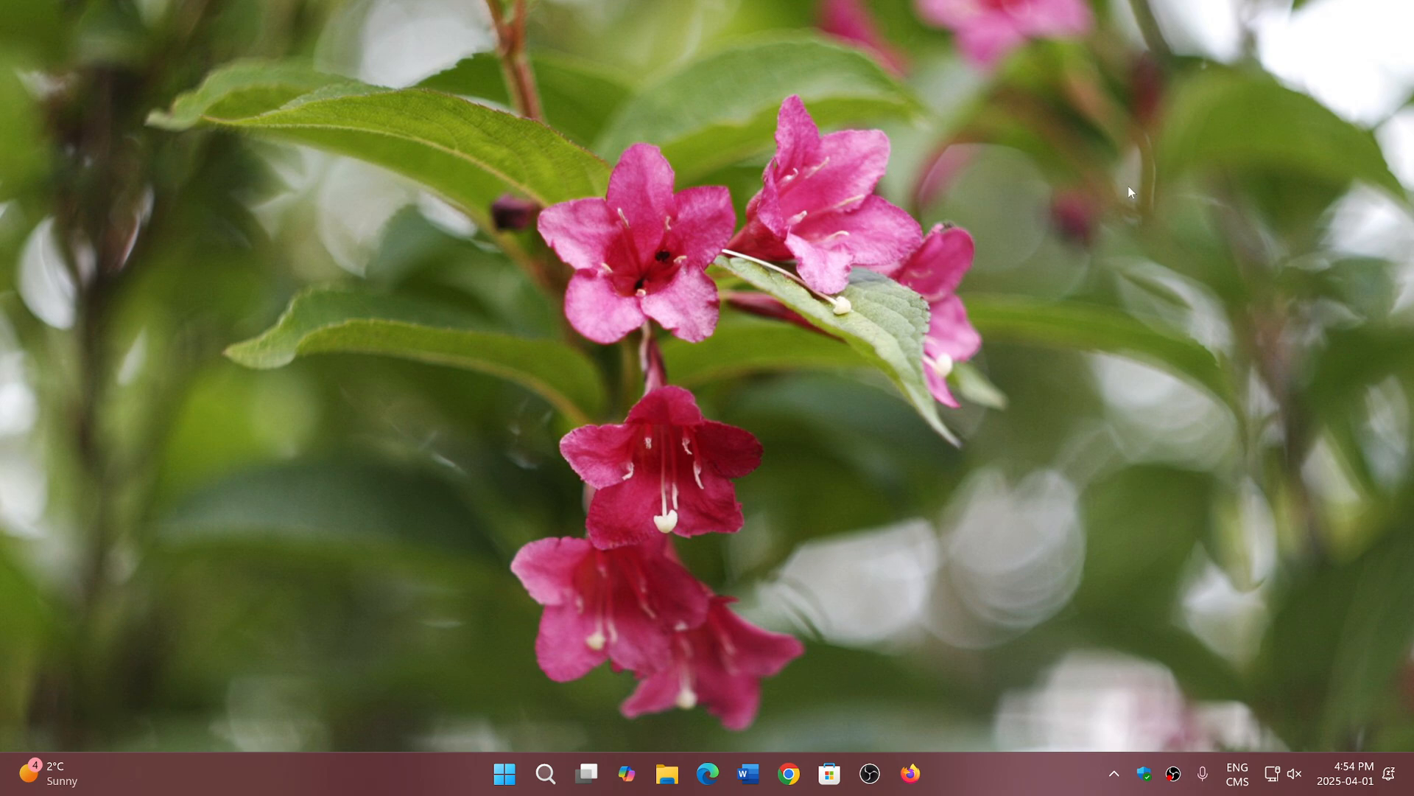
{"action": "mouse_move", "coordinate": [789, 774]}
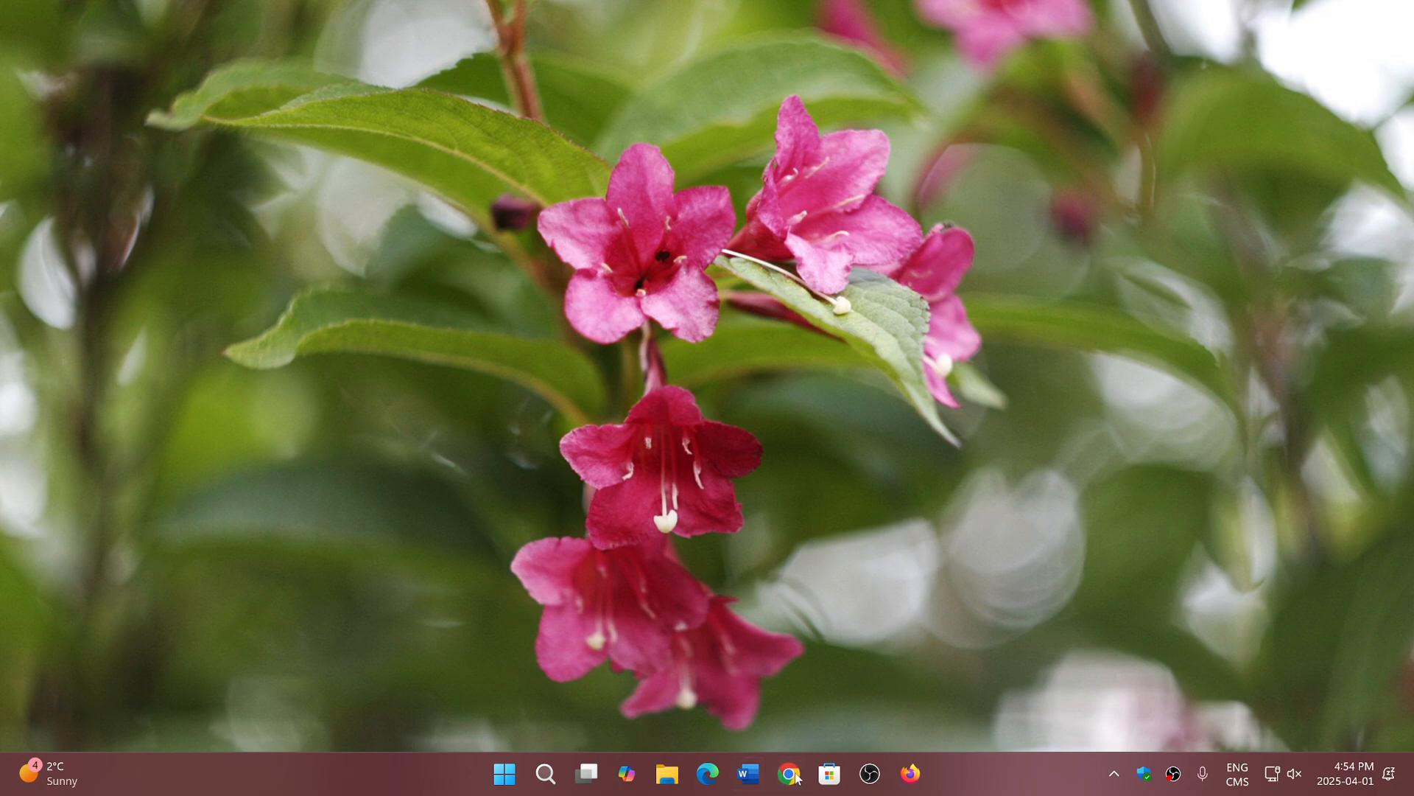
Bring up Chrome on spaceweather.com and show the main menu's Help options.
{"action": "left_click", "coordinate": [788, 772]}
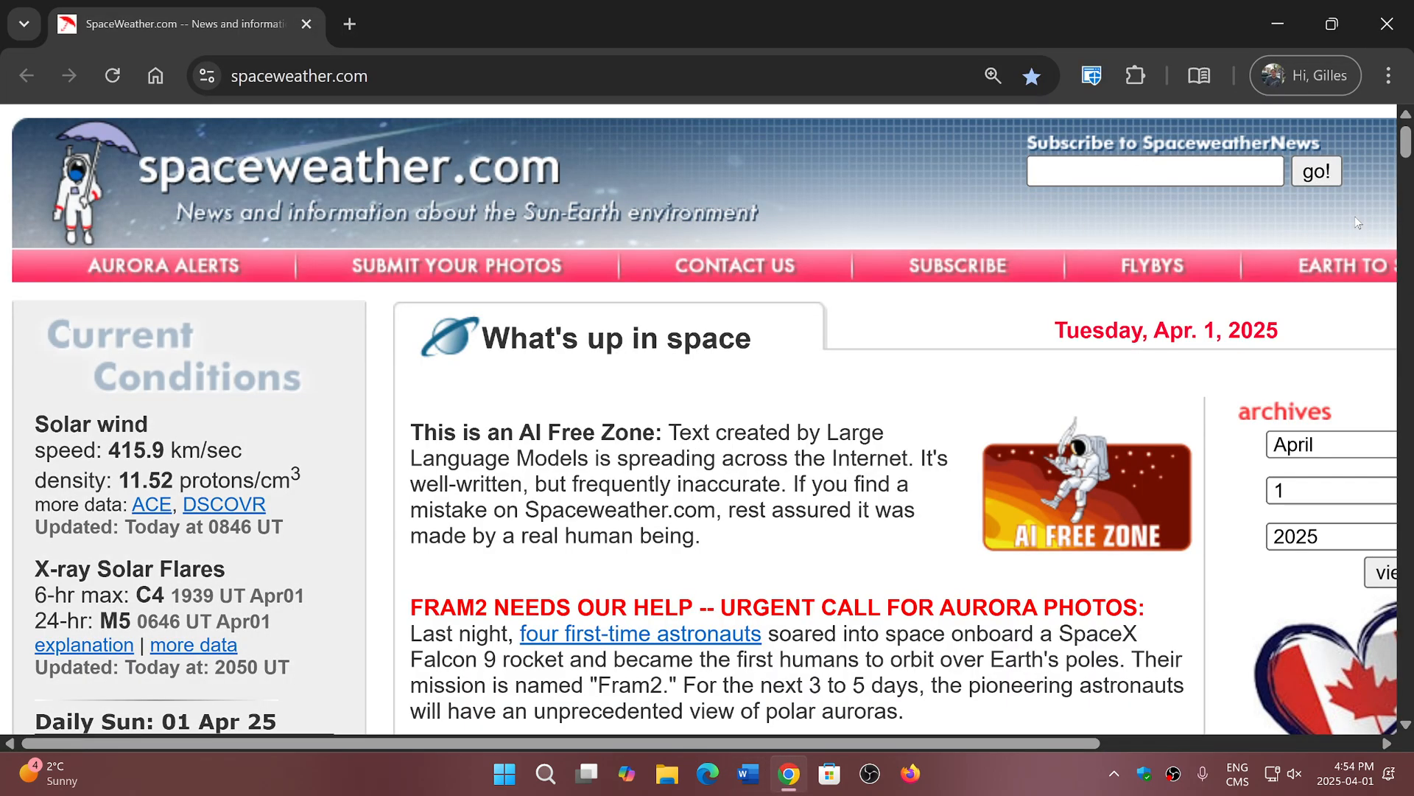
{"action": "left_click", "coordinate": [1387, 76]}
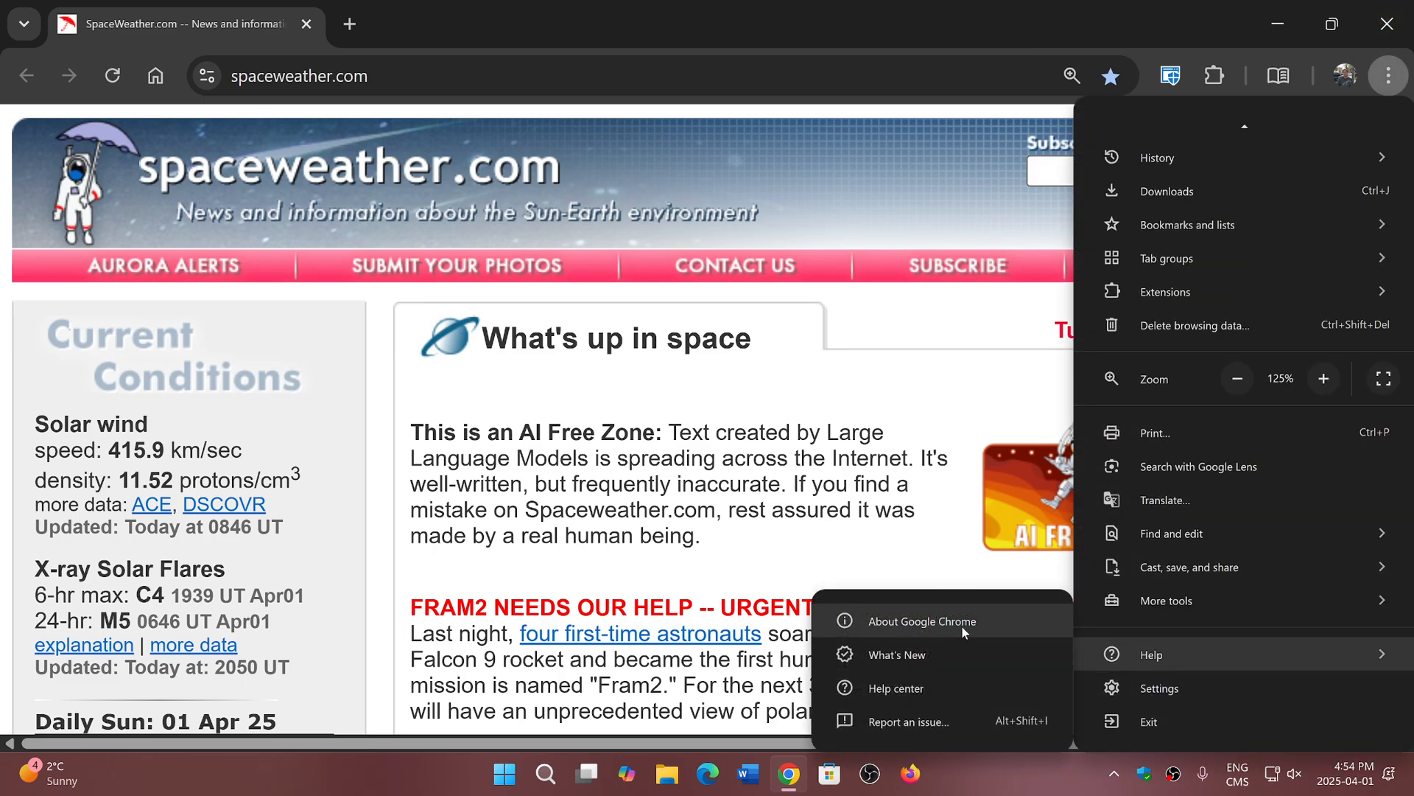
Open About Google Chrome to confirm version 135.0.7049.42 is up to date.
{"action": "left_click", "coordinate": [922, 620]}
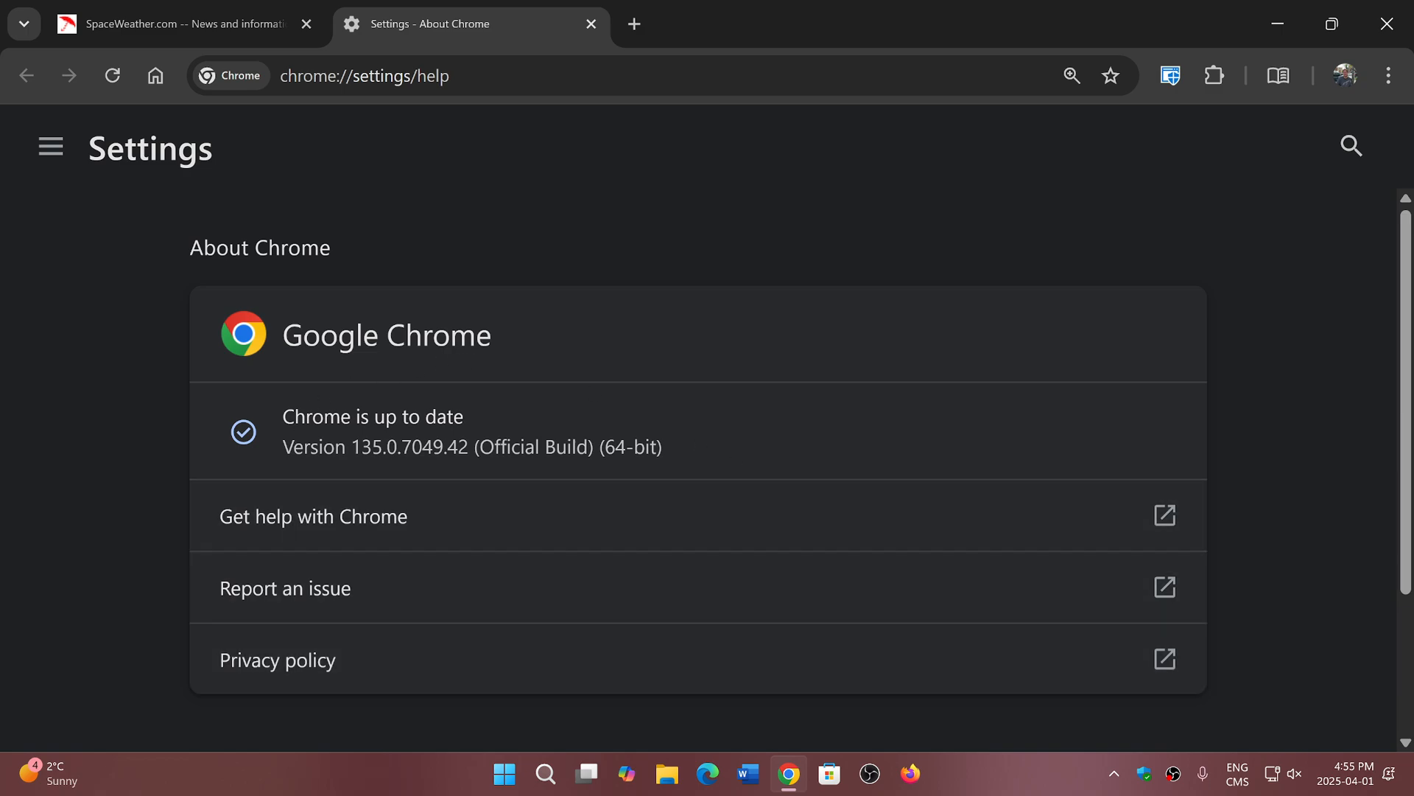
{"action": "mouse_move", "coordinate": [495, 558]}
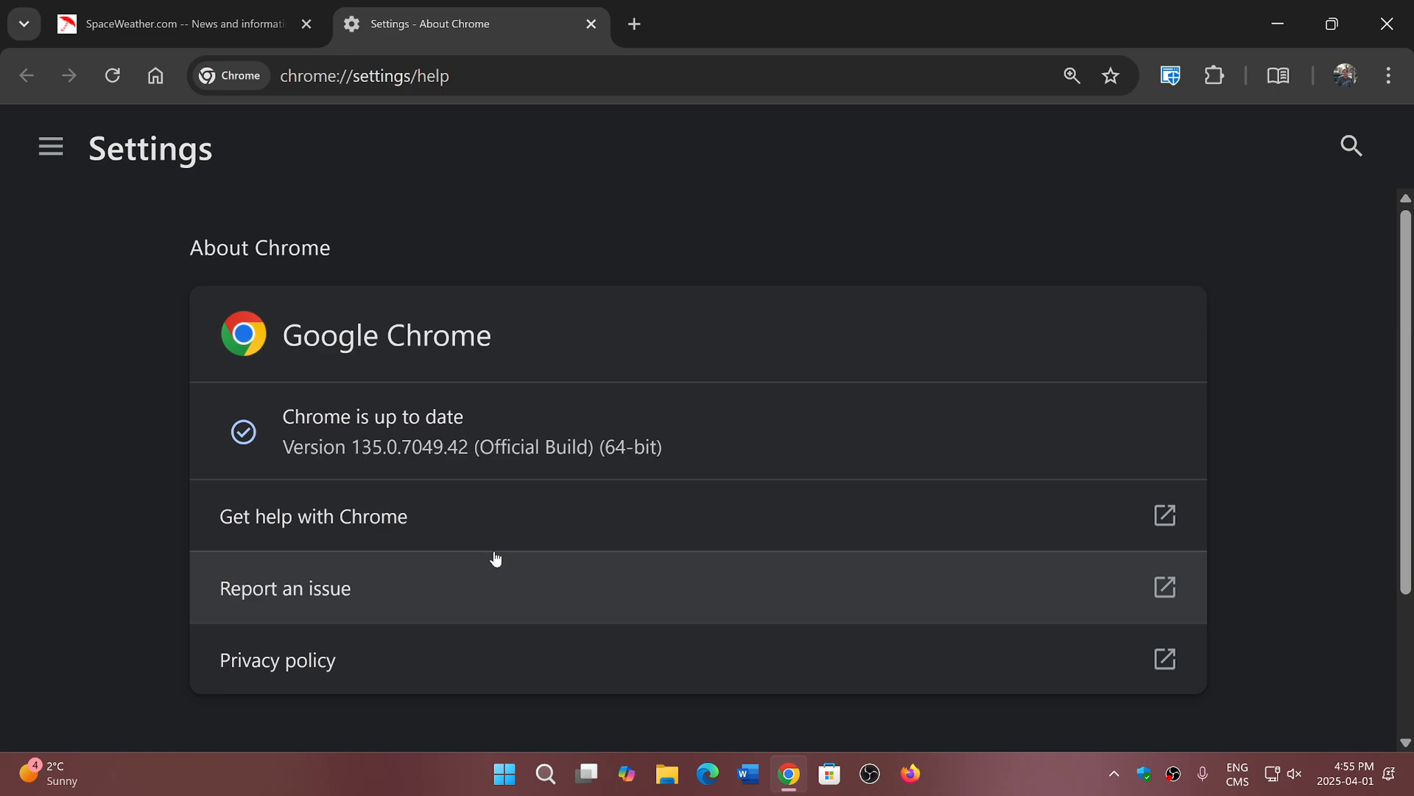
{"action": "mouse_move", "coordinate": [1387, 23]}
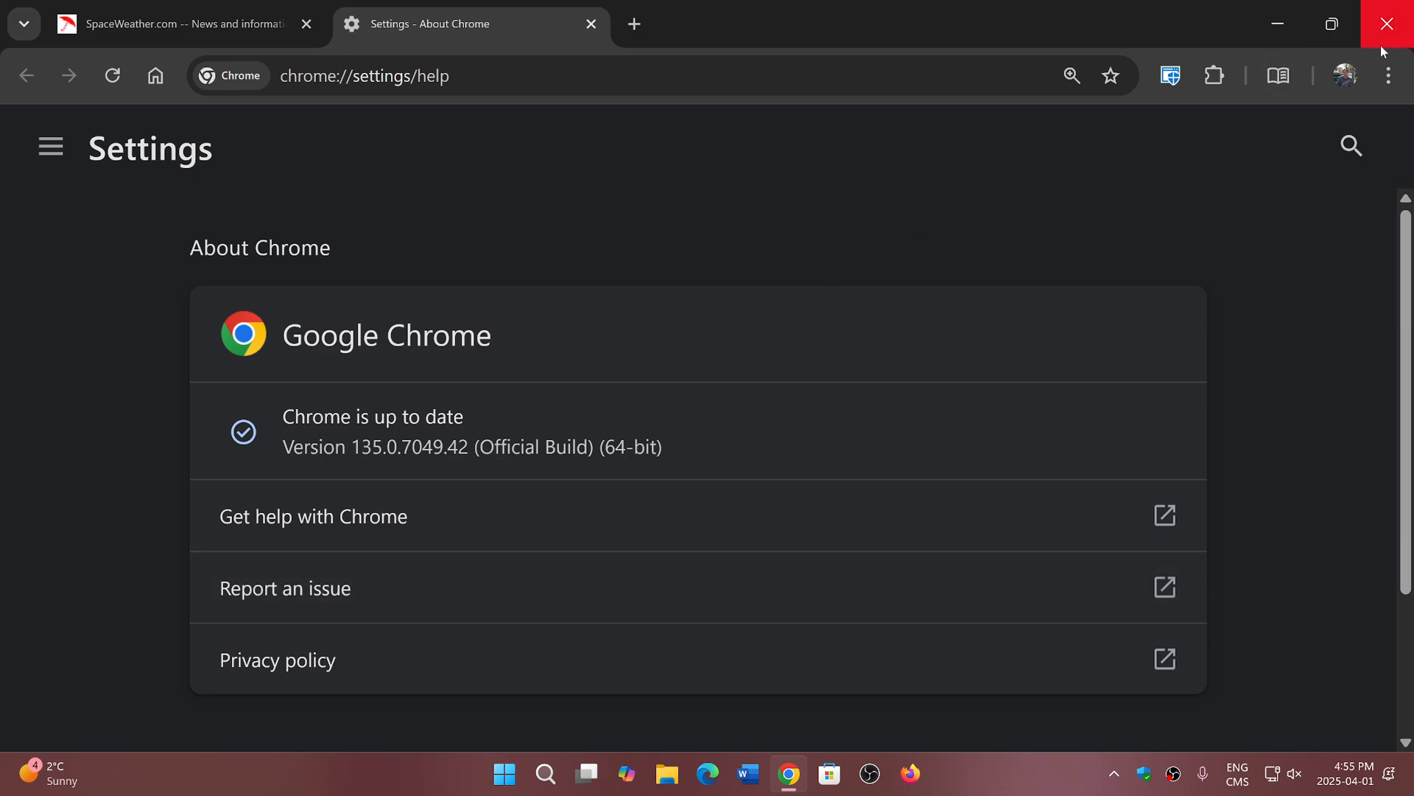
{"action": "left_click", "coordinate": [1387, 76]}
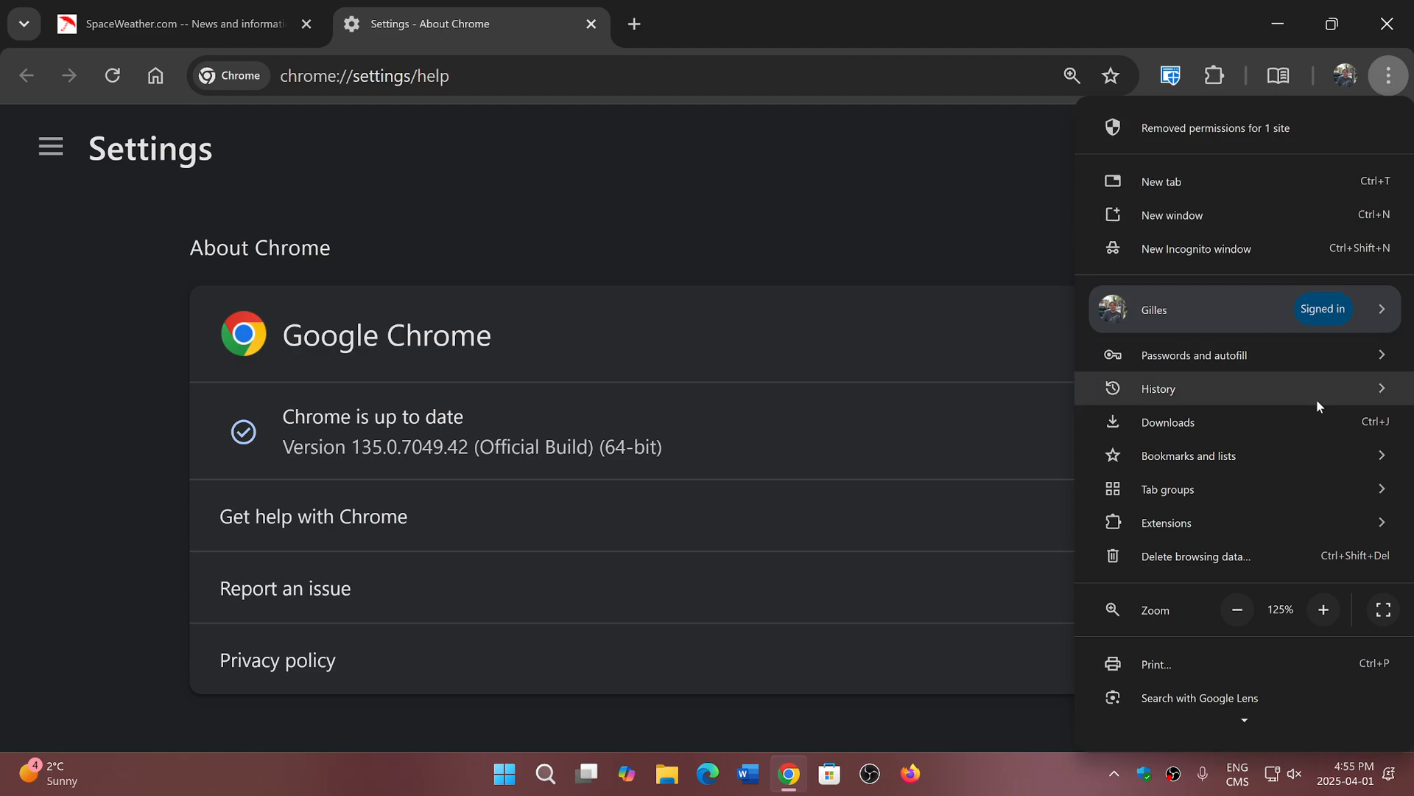
{"action": "left_click", "coordinate": [1159, 388]}
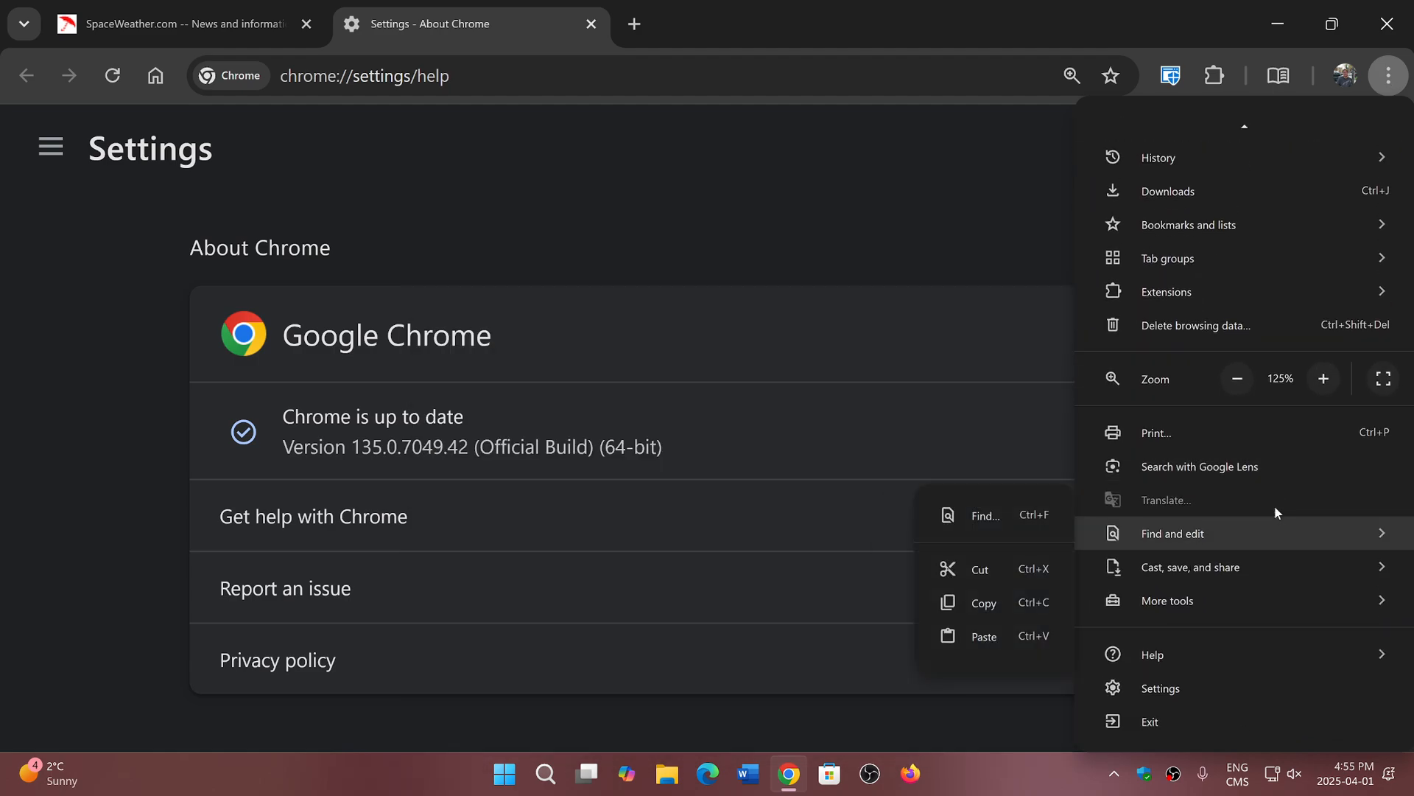
{"action": "left_click", "coordinate": [1167, 599]}
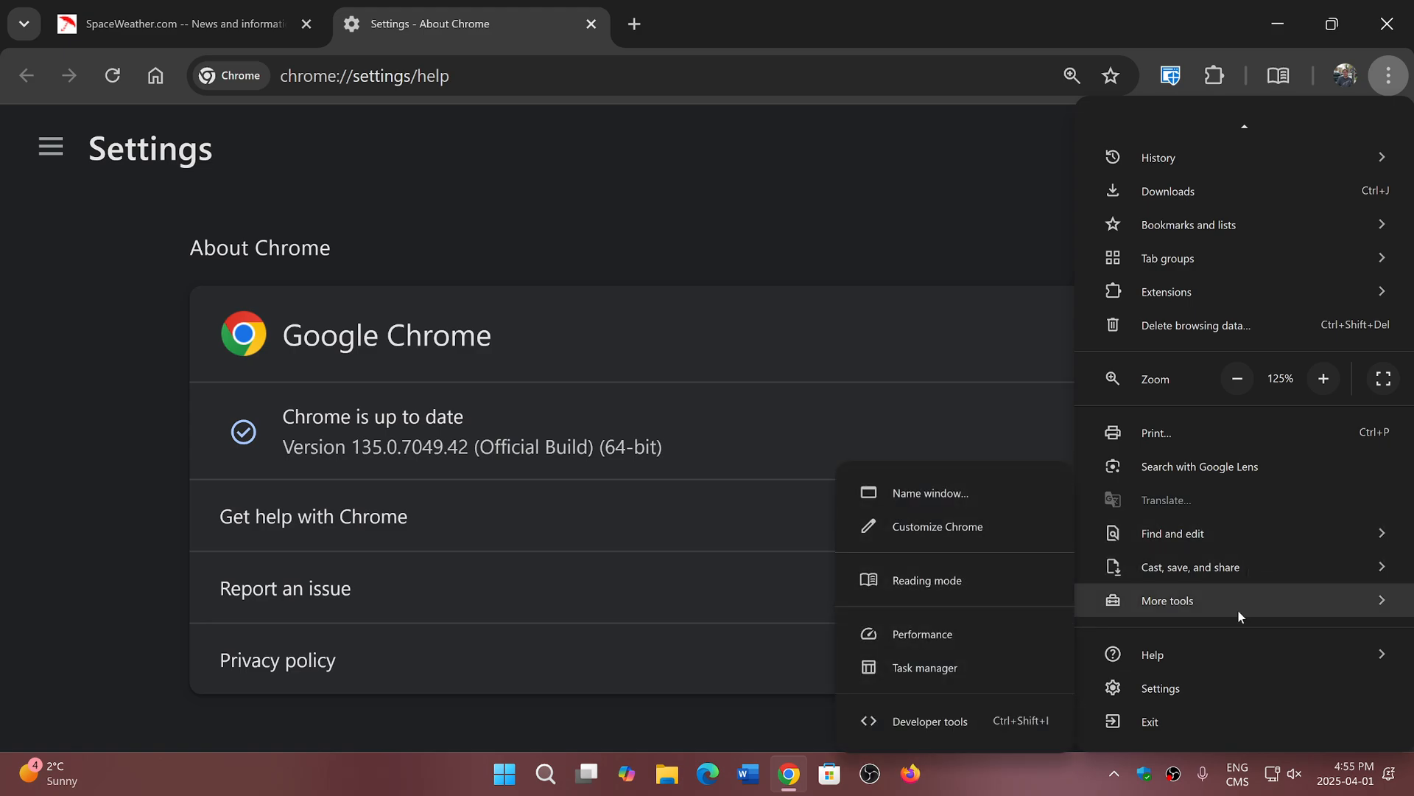
{"action": "mouse_move", "coordinate": [939, 526]}
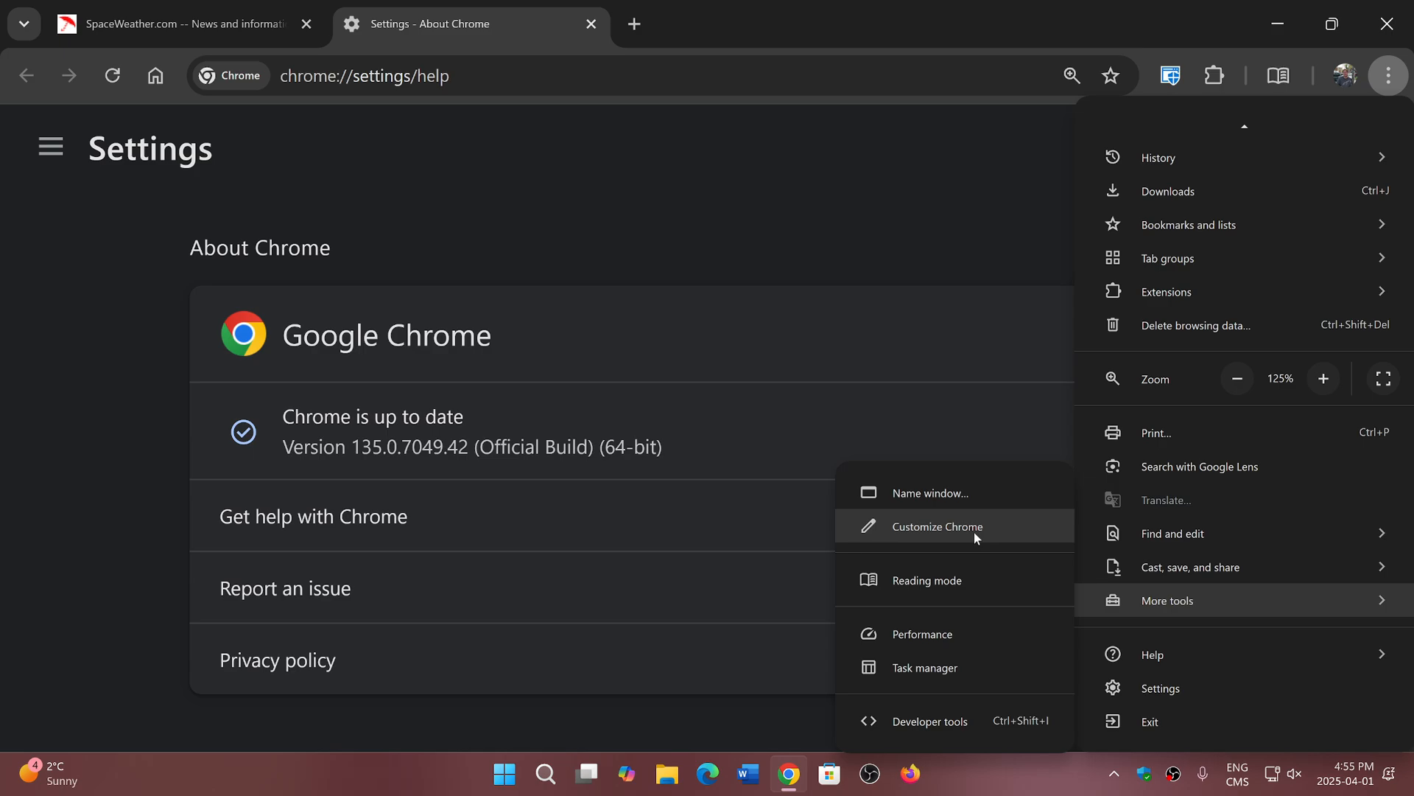
{"action": "mouse_move", "coordinate": [788, 157]}
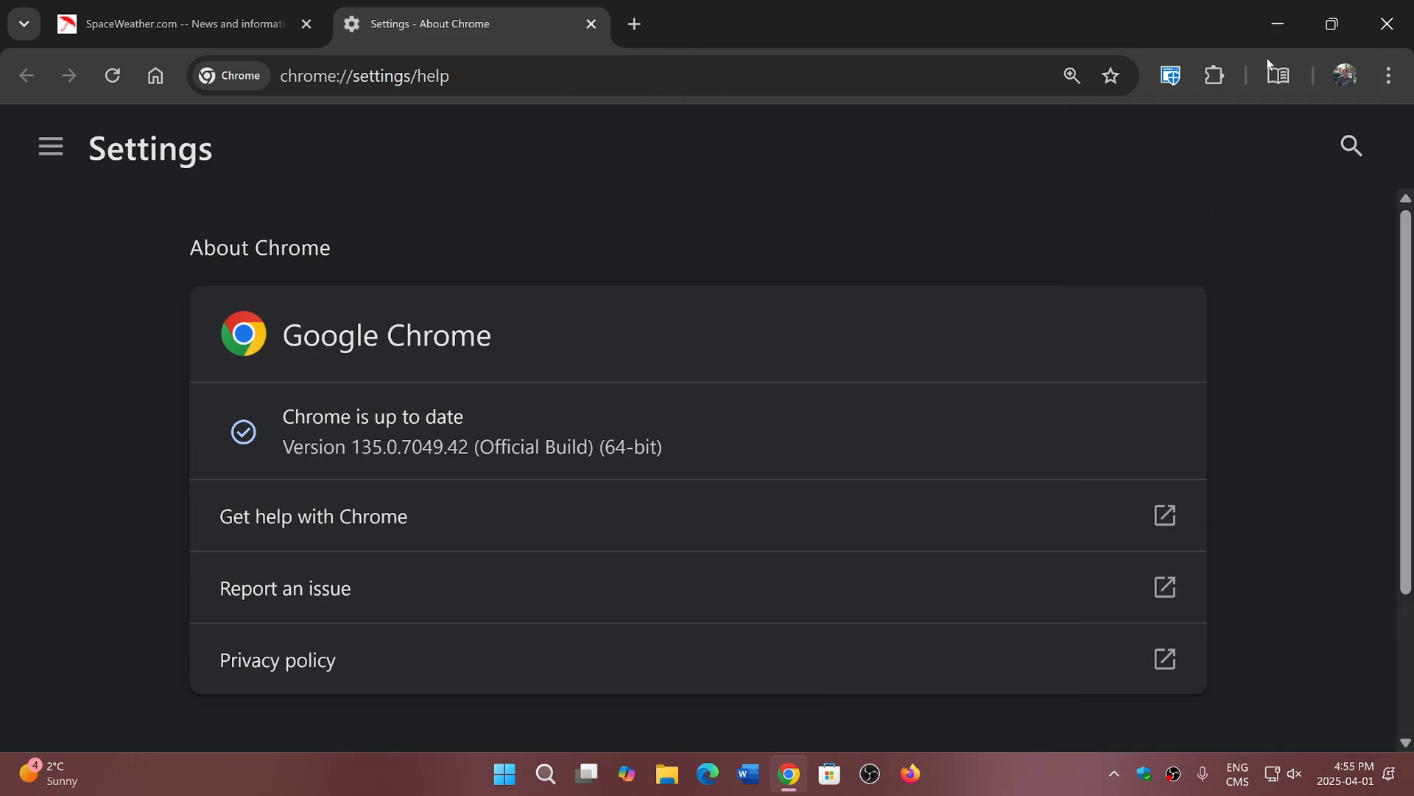
{"action": "mouse_move", "coordinate": [643, 236]}
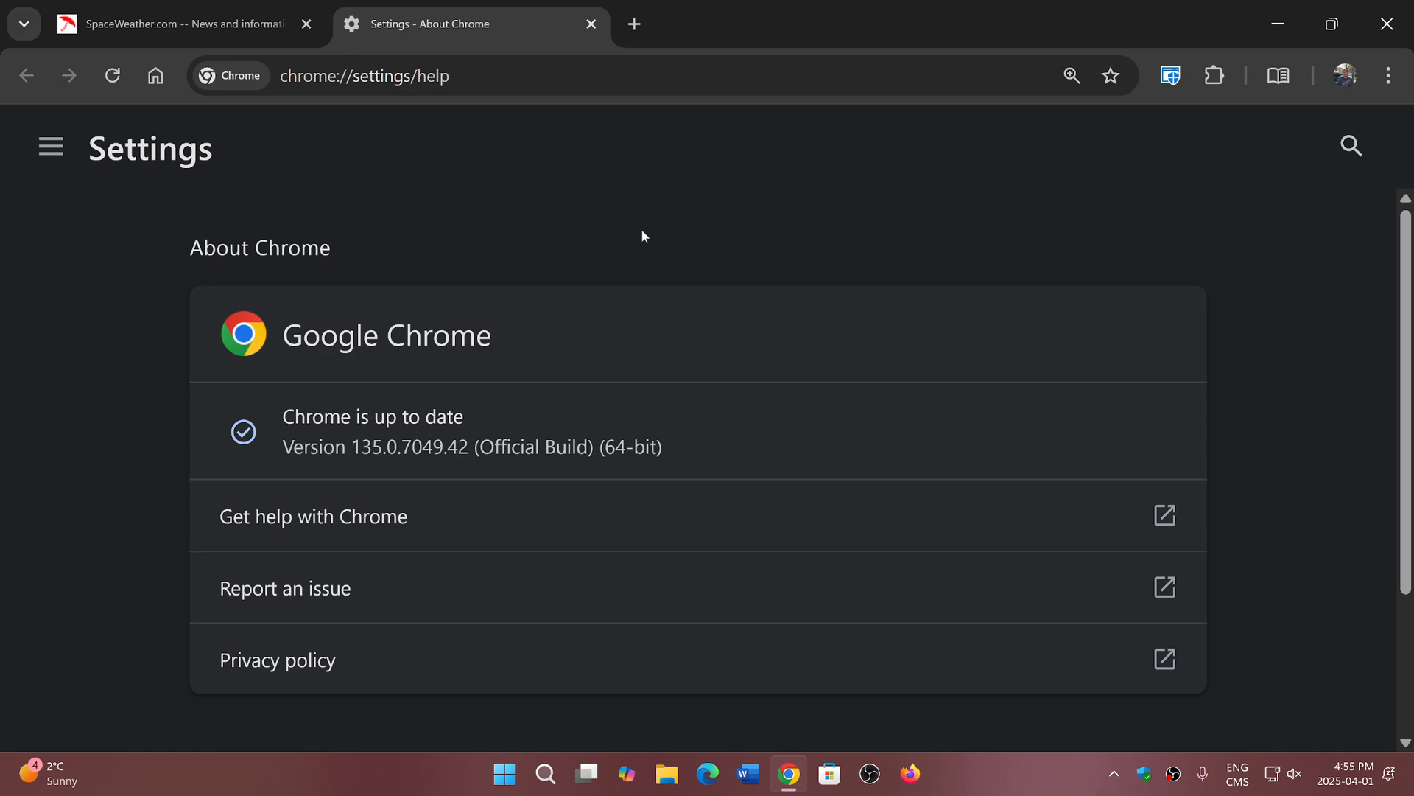
{"action": "mouse_move", "coordinate": [591, 24]}
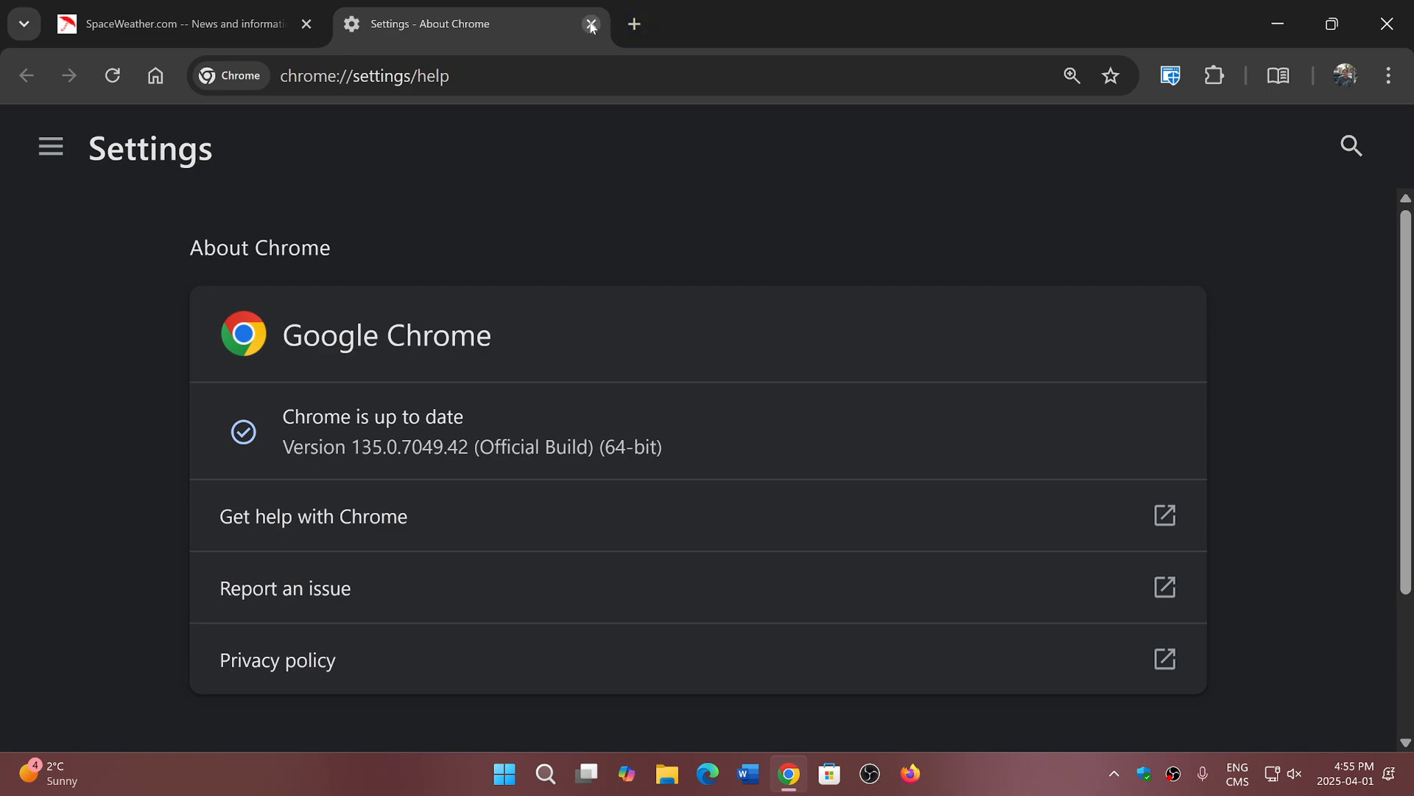
Close the Settings - About Chrome tab, leaving only spaceweather.com.
{"action": "left_click", "coordinate": [591, 24]}
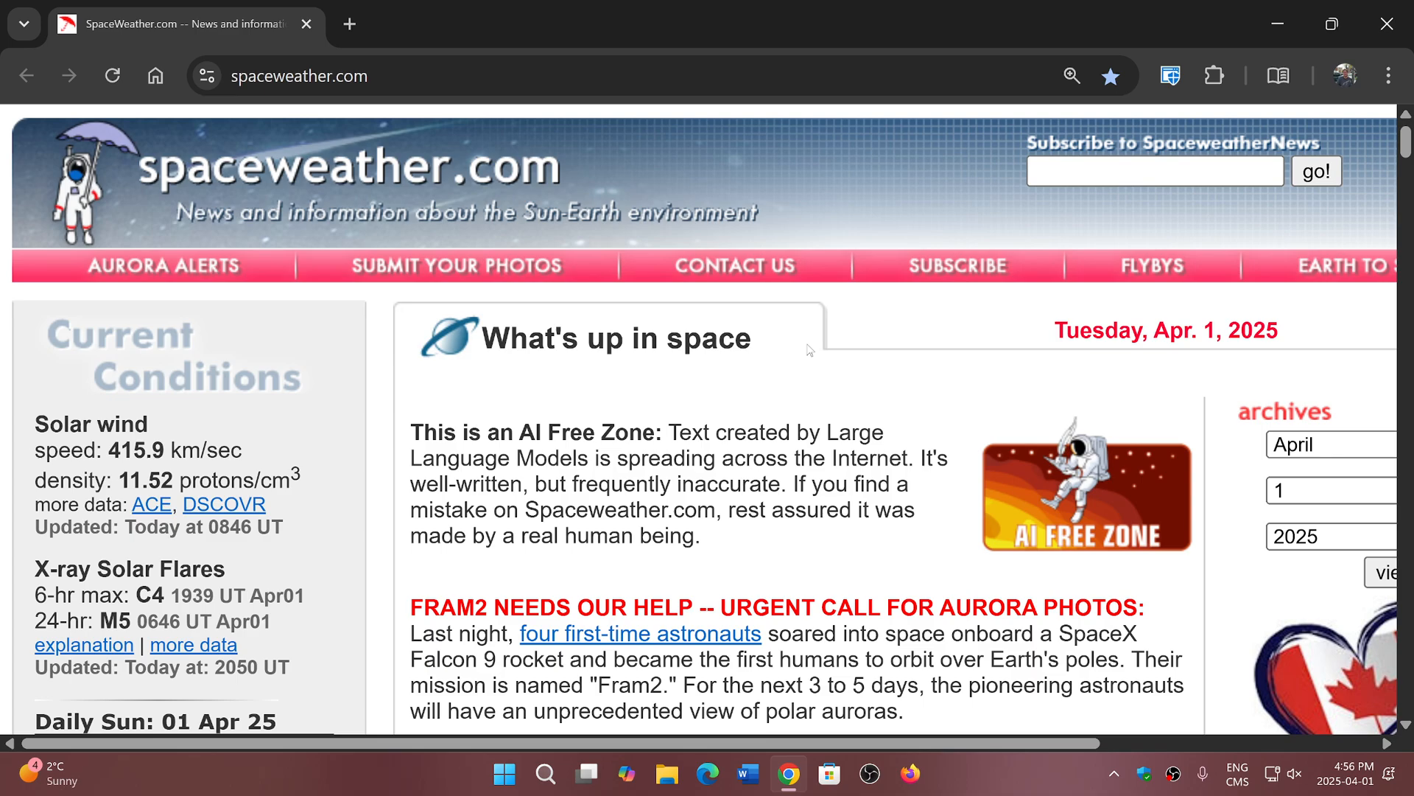
{"action": "mouse_move", "coordinate": [1204, 588]}
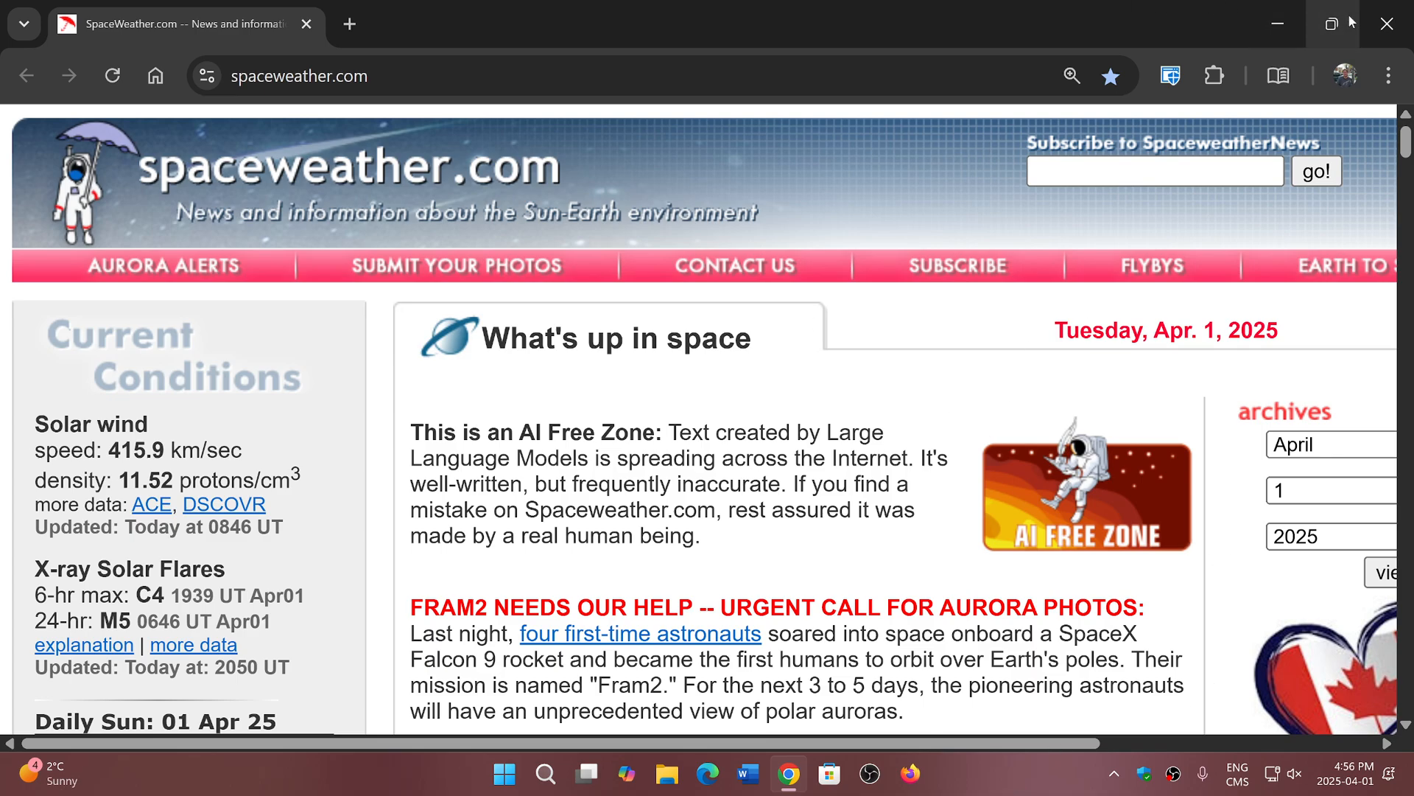
{"action": "mouse_move", "coordinate": [1045, 772]}
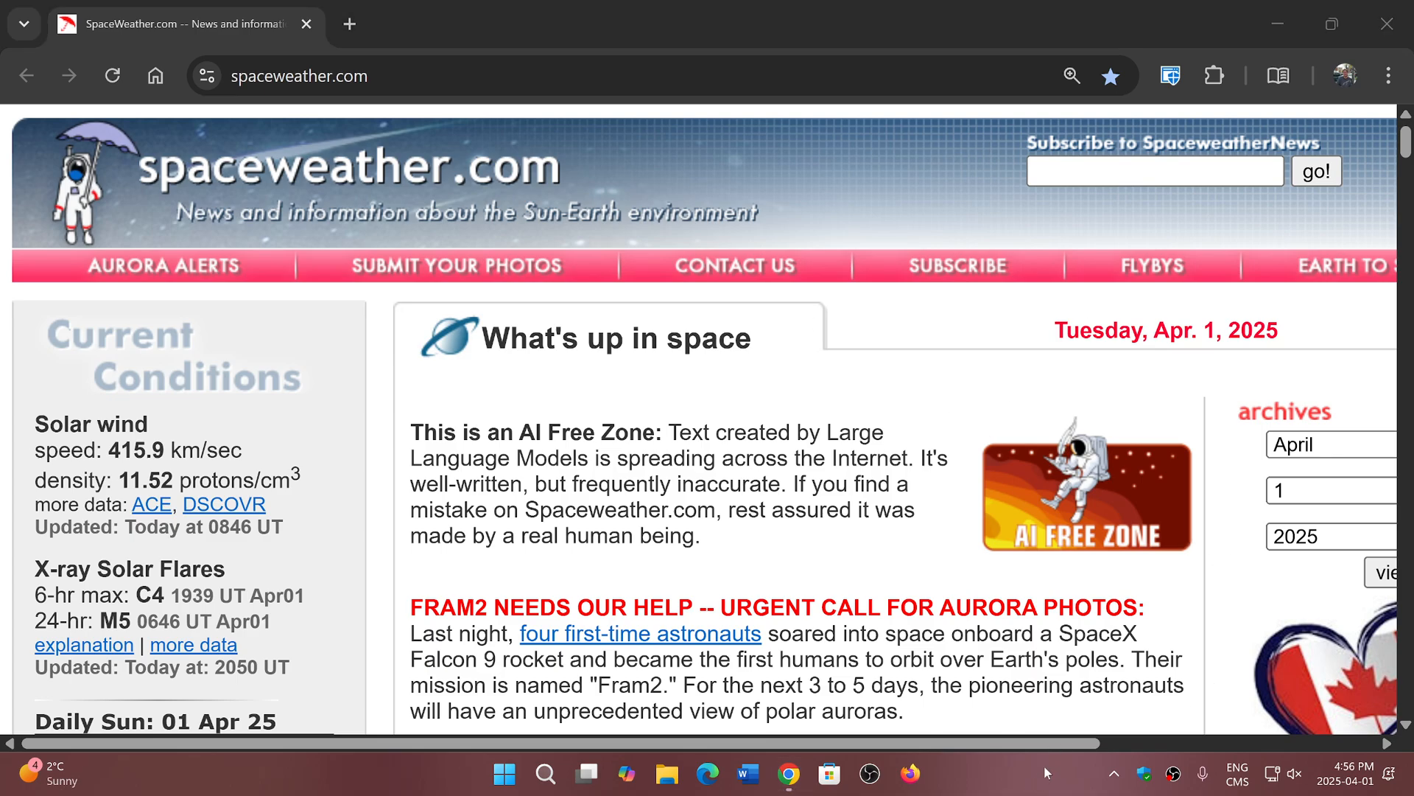